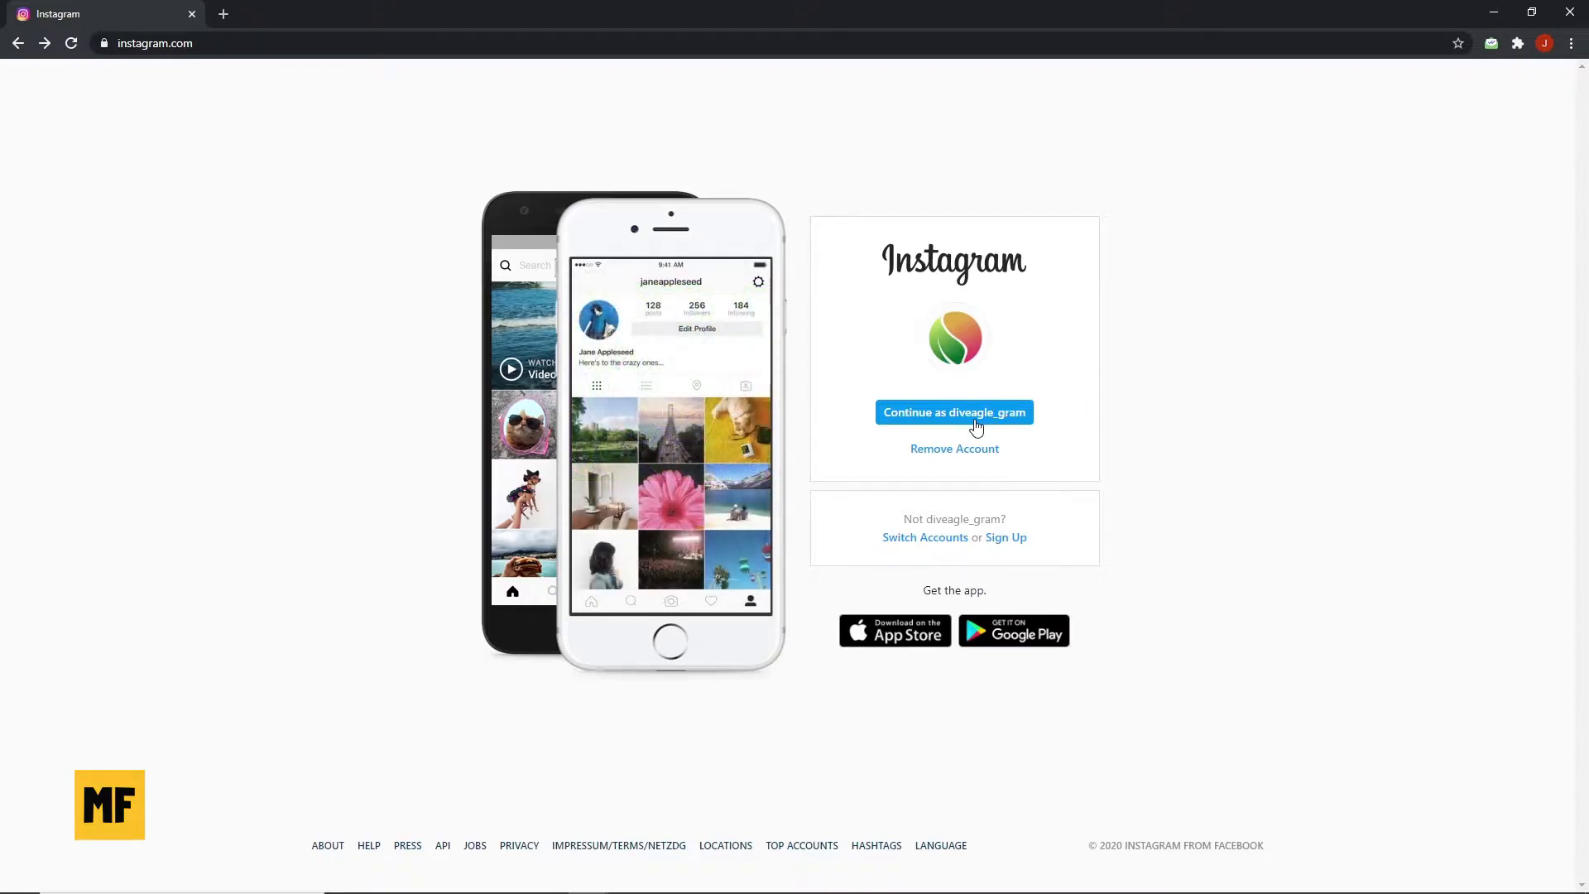
Continue into the remembered Instagram account and open the full Suggestions For You list
{"action": "left_click", "coordinate": [952, 412]}
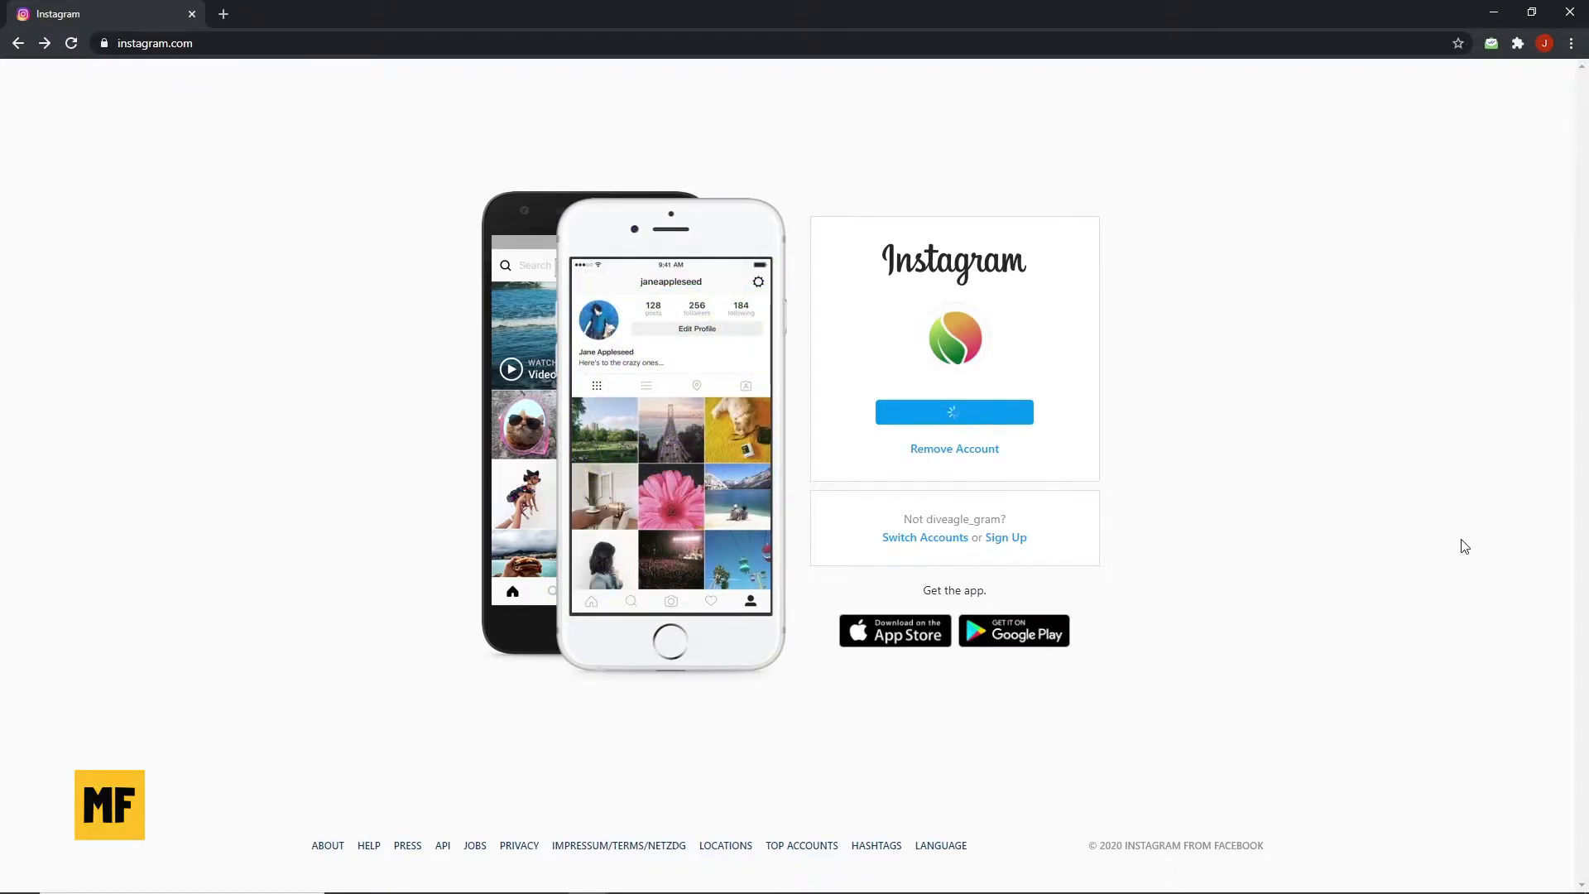
{"action": "left_click", "coordinate": [953, 411]}
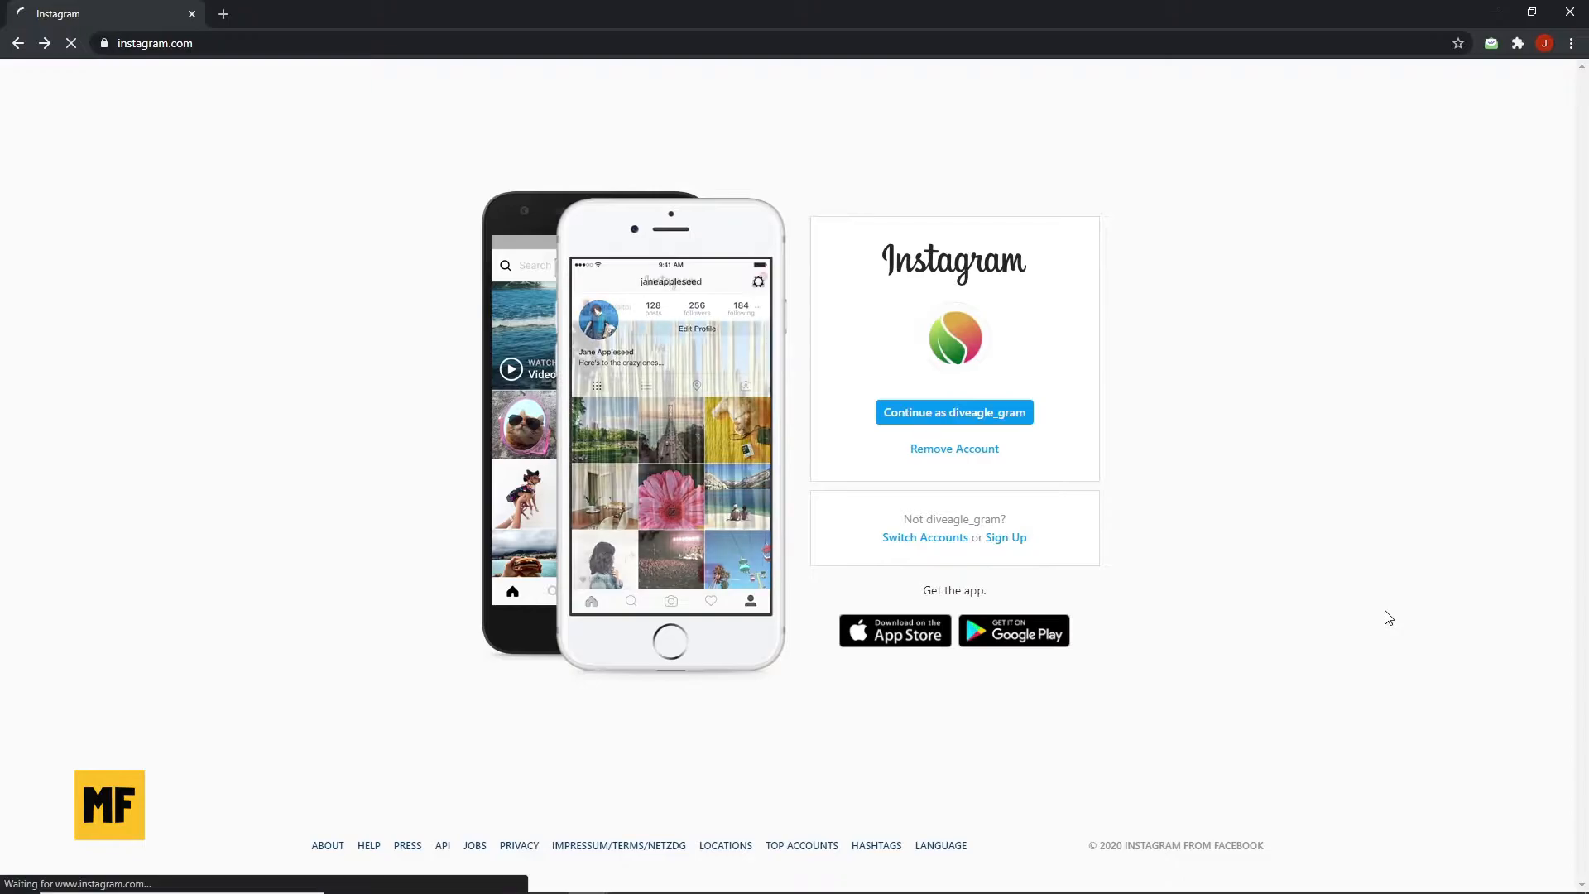
{"action": "left_click", "coordinate": [952, 412]}
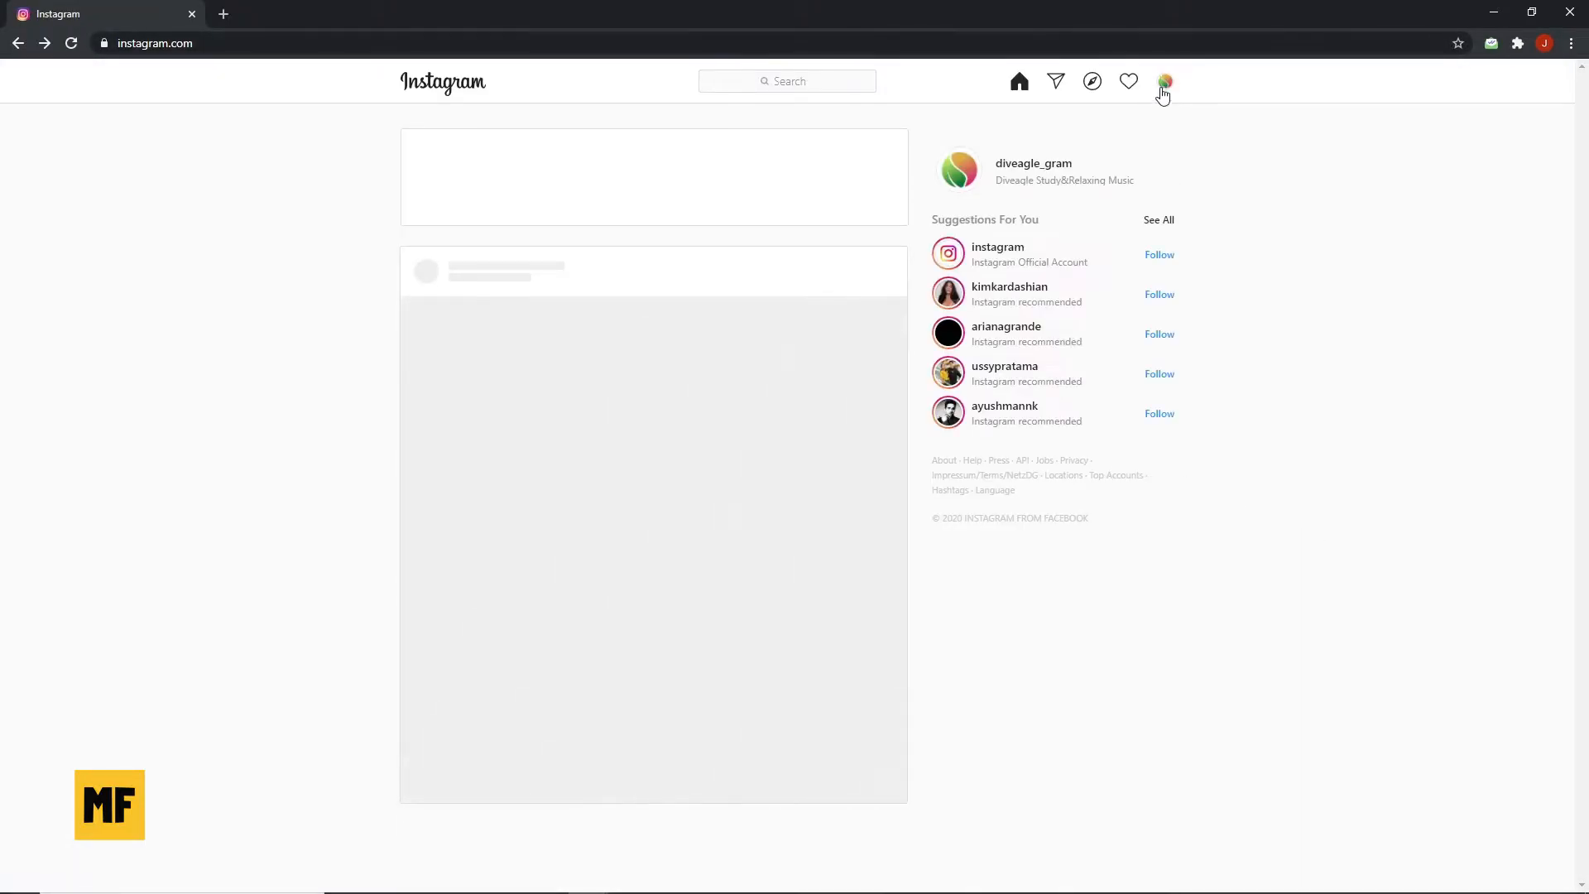
{"action": "left_click", "coordinate": [1157, 220]}
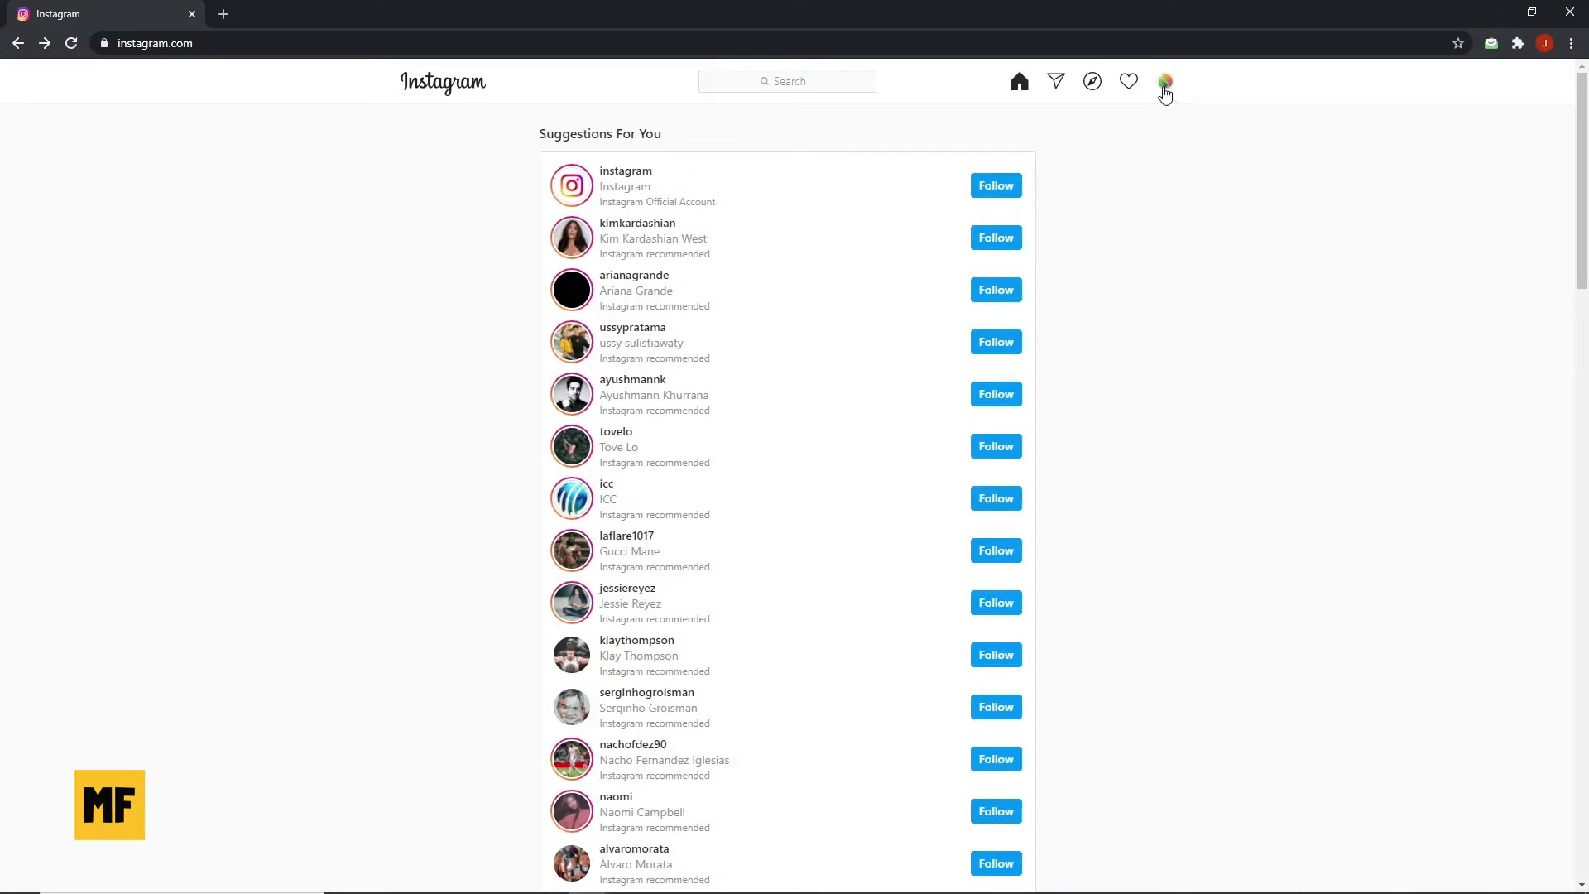
Go from the profile avatar menu to Settings, then to the Help Center via the footer HELP link
{"action": "left_click", "coordinate": [1165, 81]}
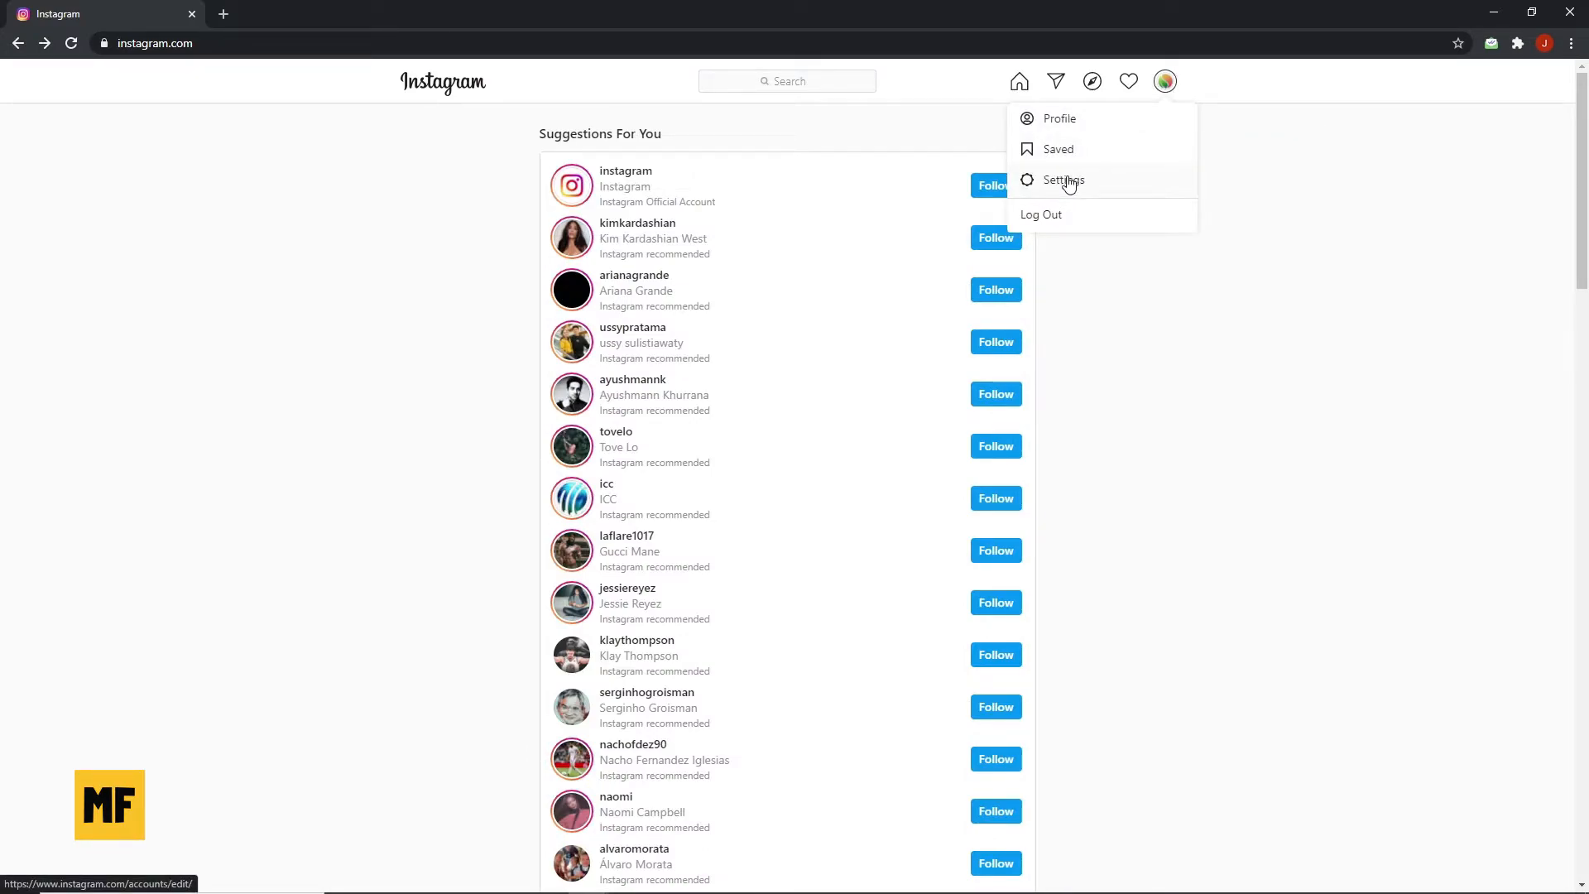
{"action": "left_click", "coordinate": [1062, 179]}
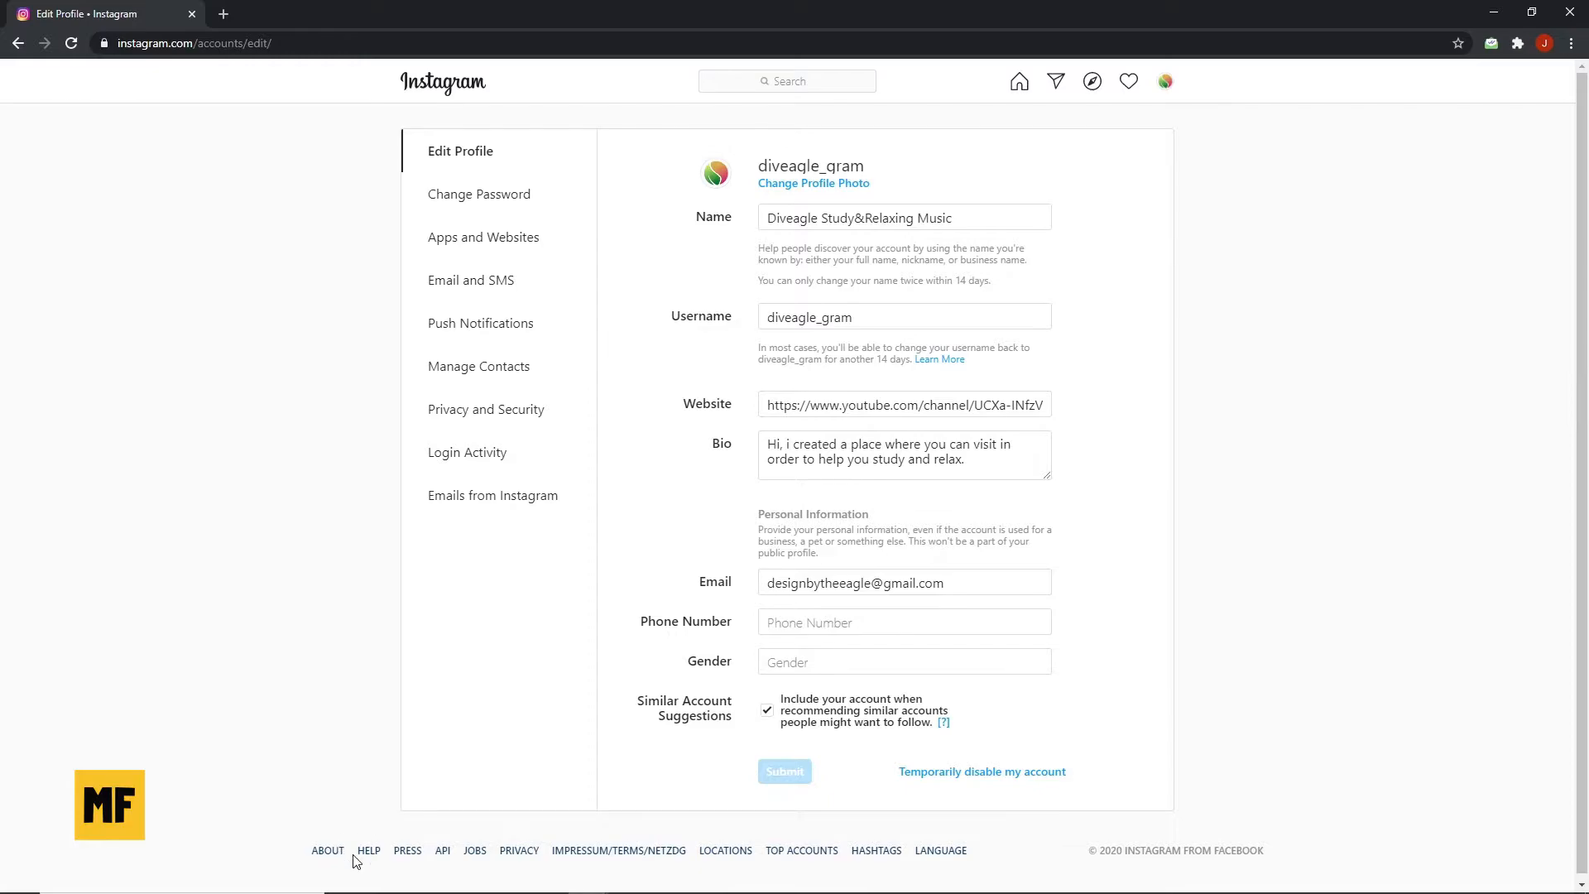
{"action": "left_click", "coordinate": [367, 850]}
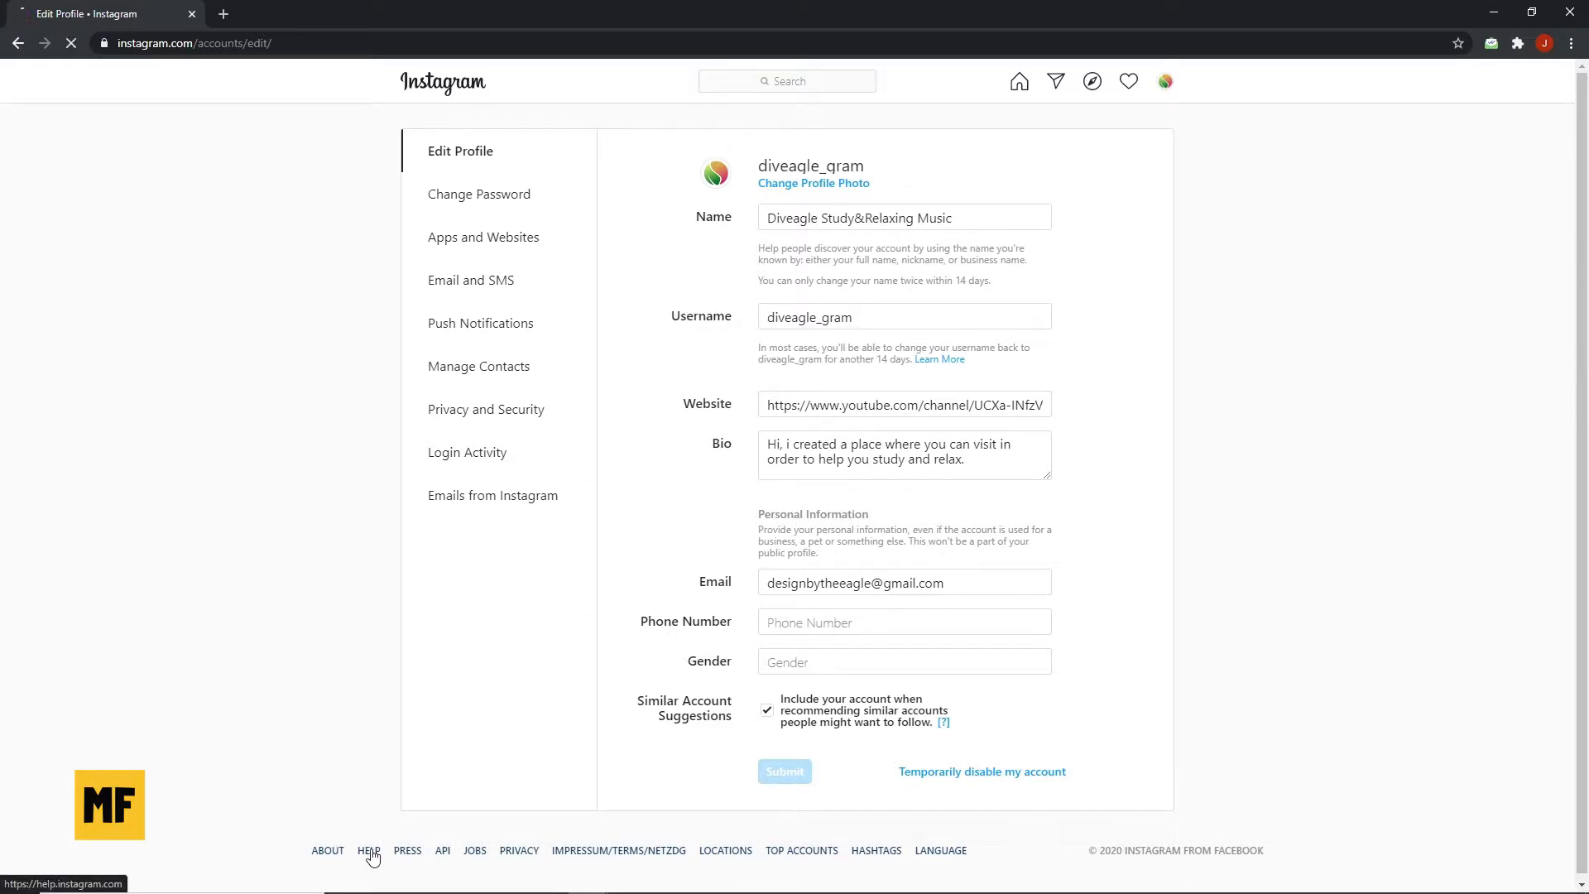
{"action": "left_click", "coordinate": [369, 850]}
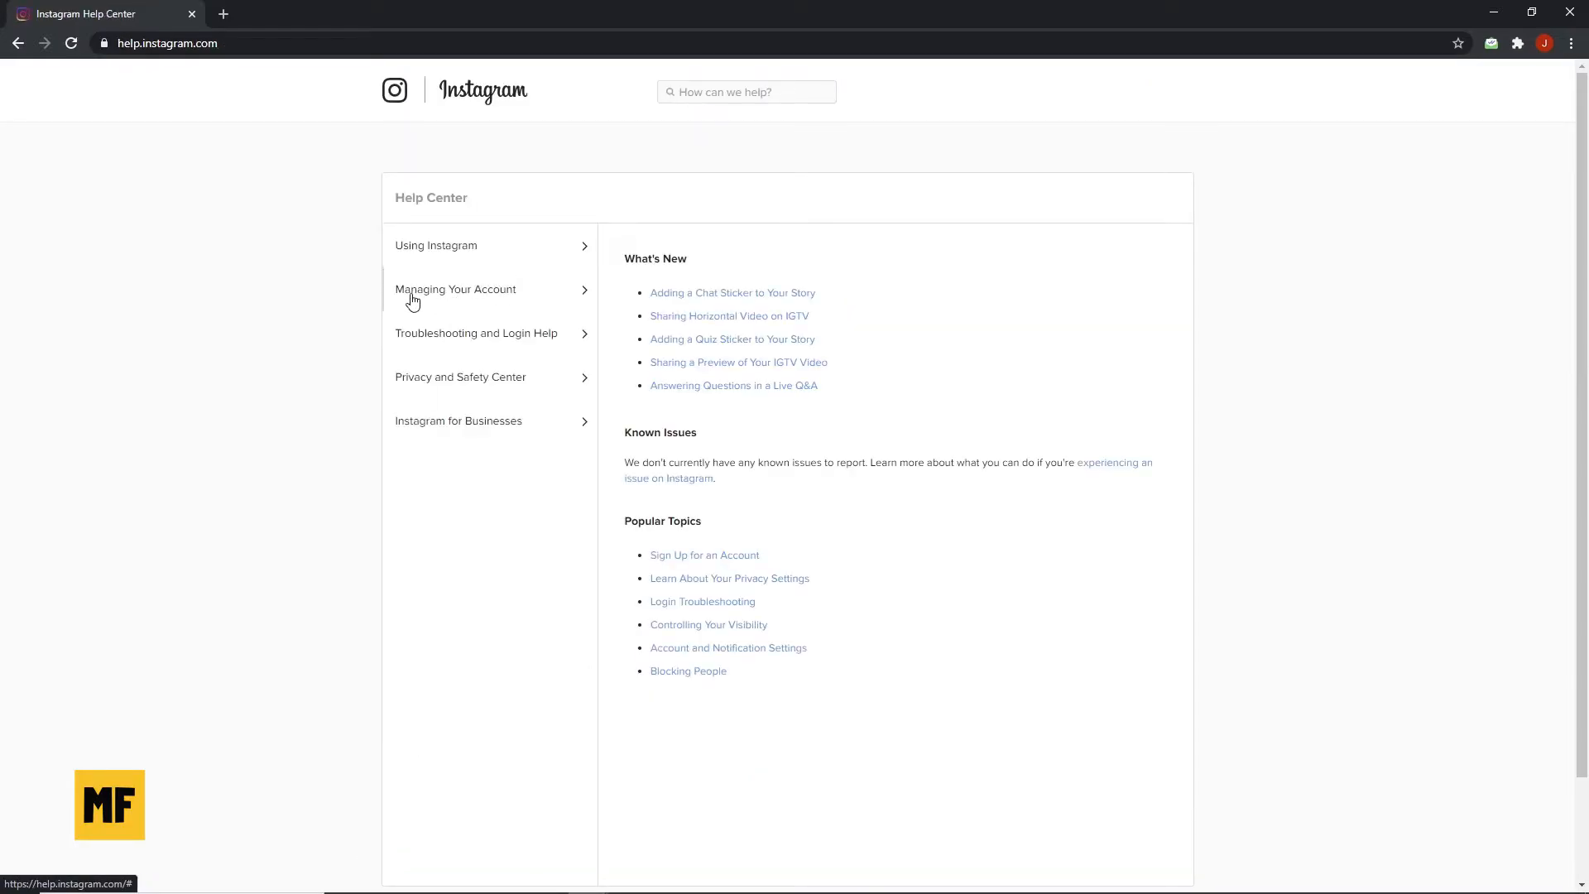
Under Managing Your Account > Delete Your Account, expand 'How do I delete my Instagram account?' and follow its link
{"action": "left_click", "coordinate": [455, 288]}
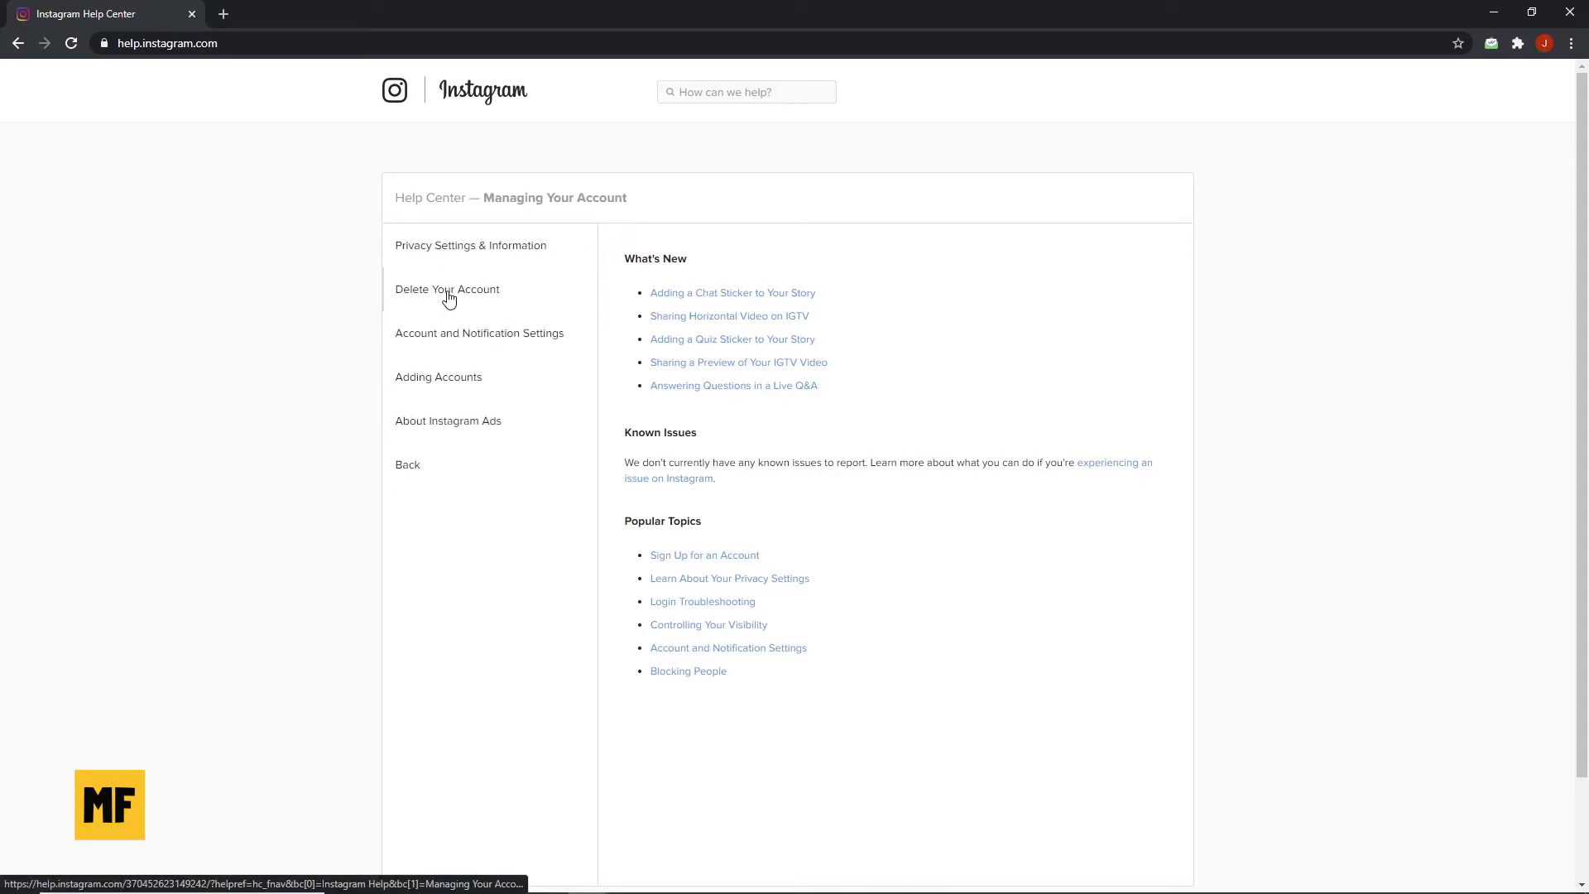
{"action": "left_click", "coordinate": [446, 289]}
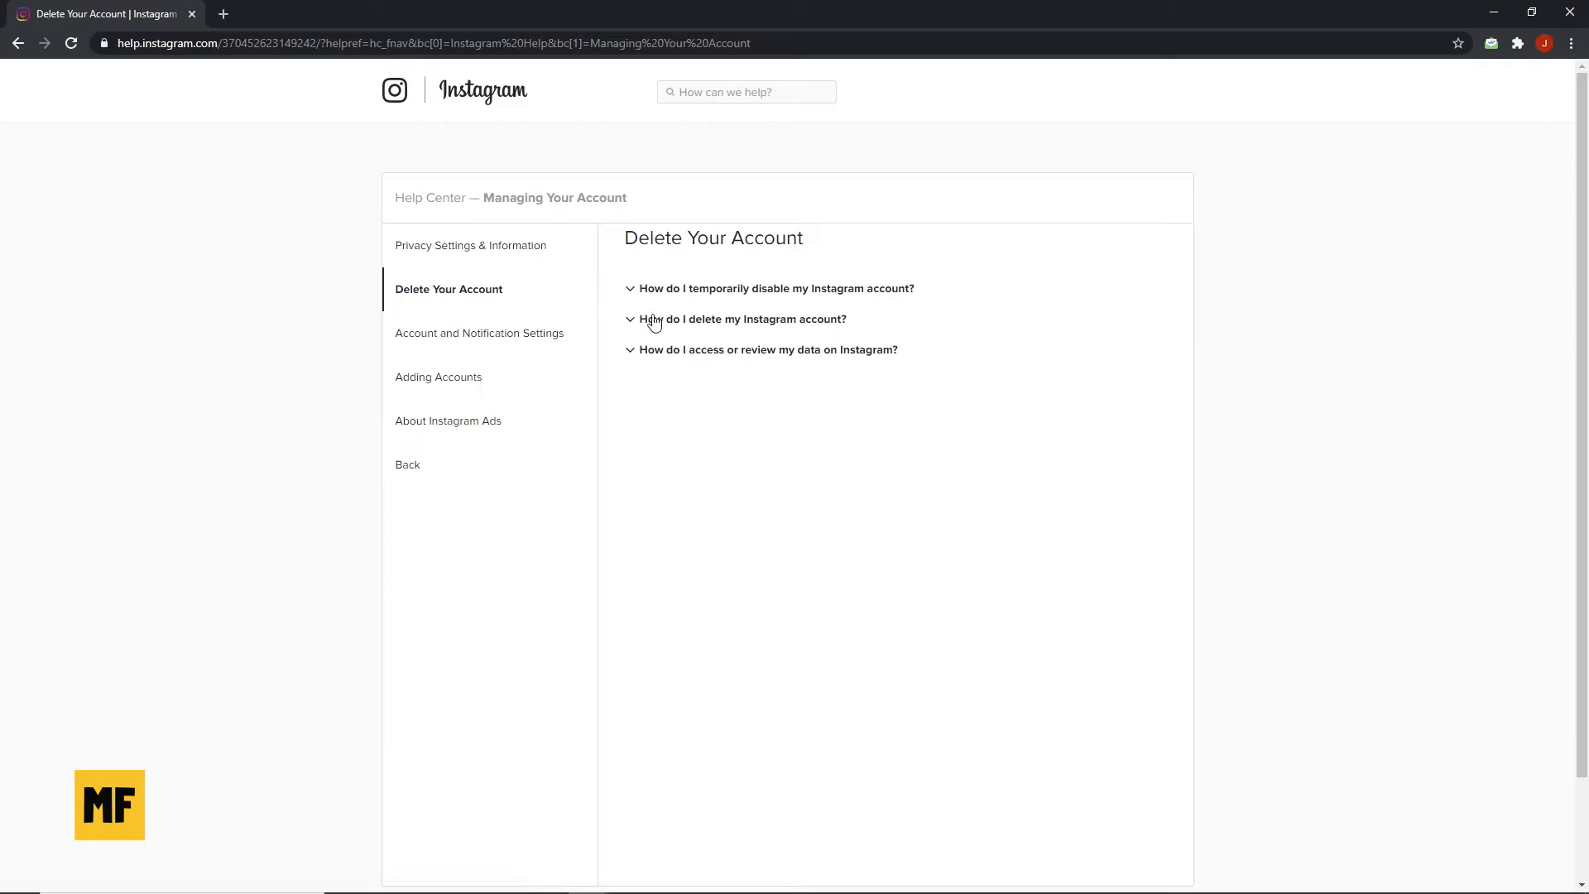
{"action": "mouse_move", "coordinate": [790, 332]}
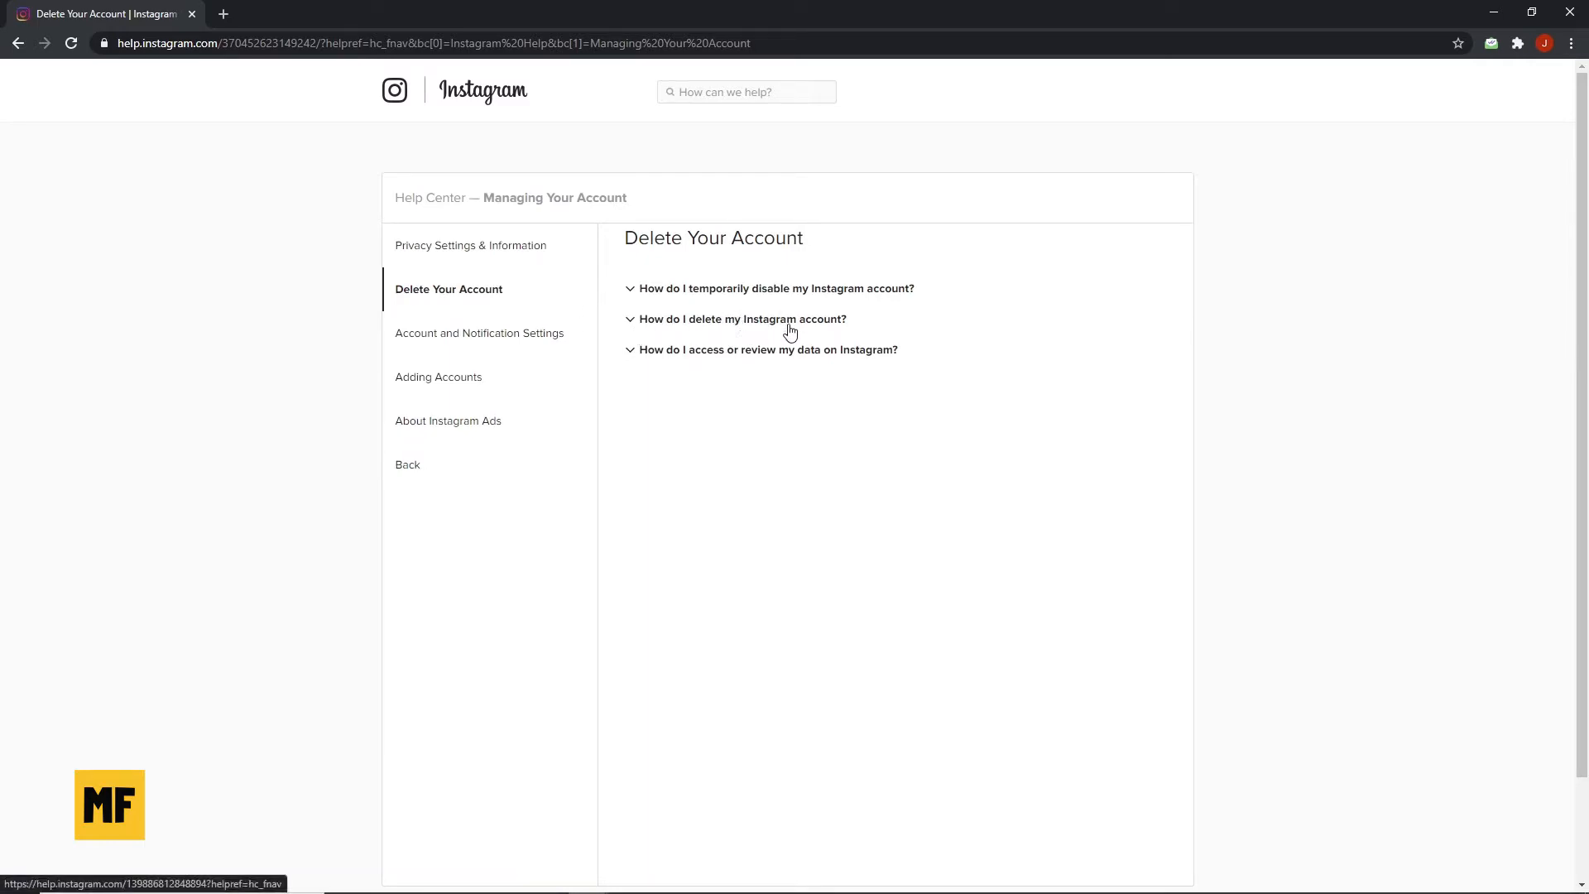
{"action": "left_click", "coordinate": [740, 318]}
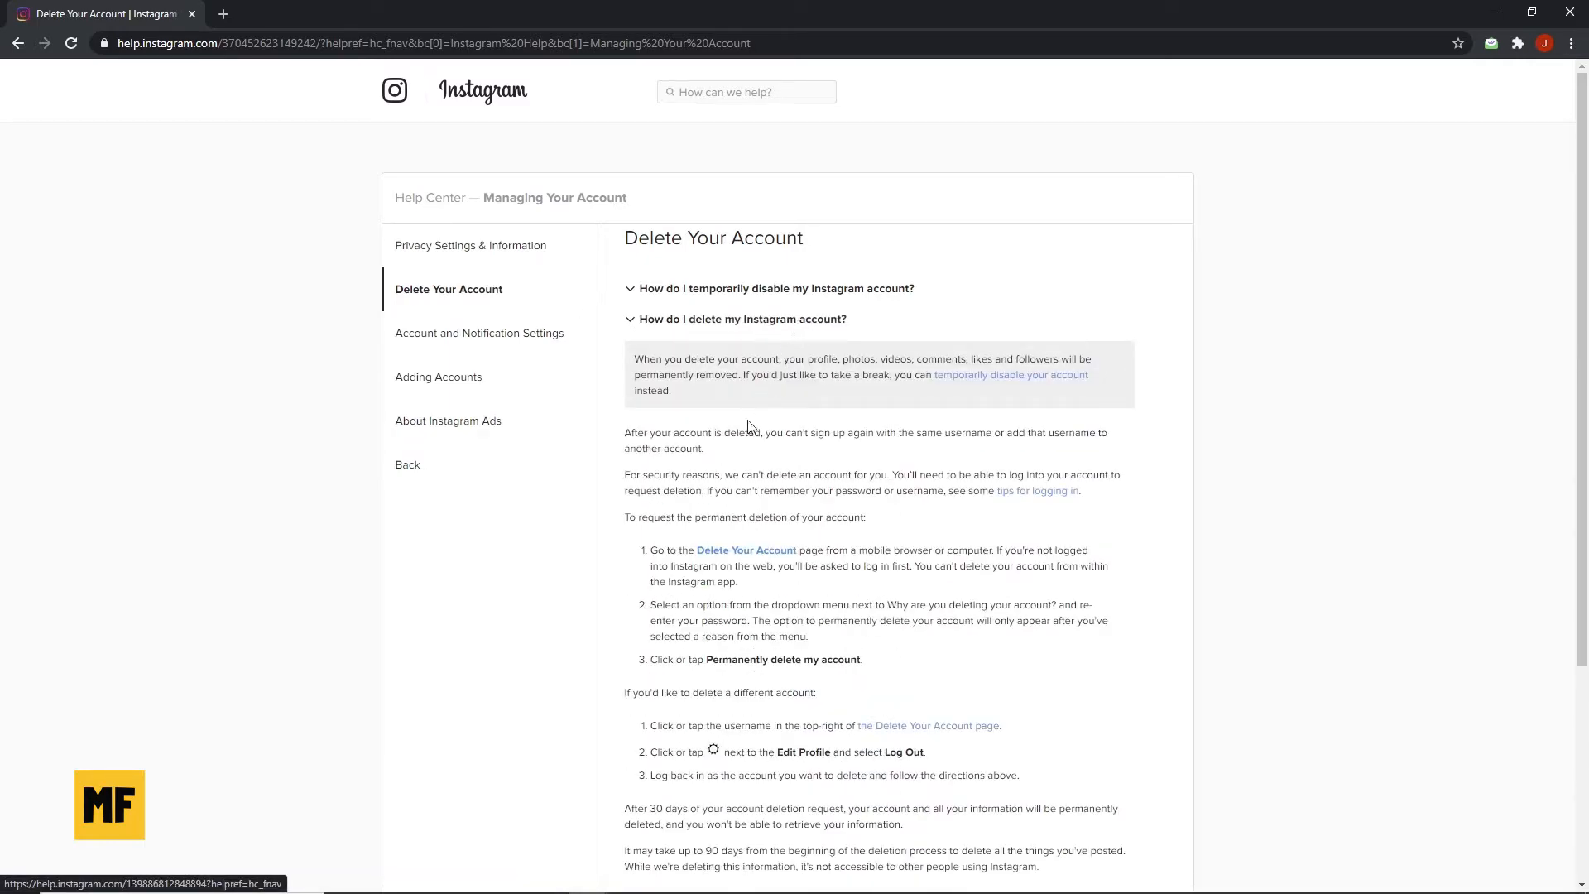
{"action": "mouse_move", "coordinate": [745, 551]}
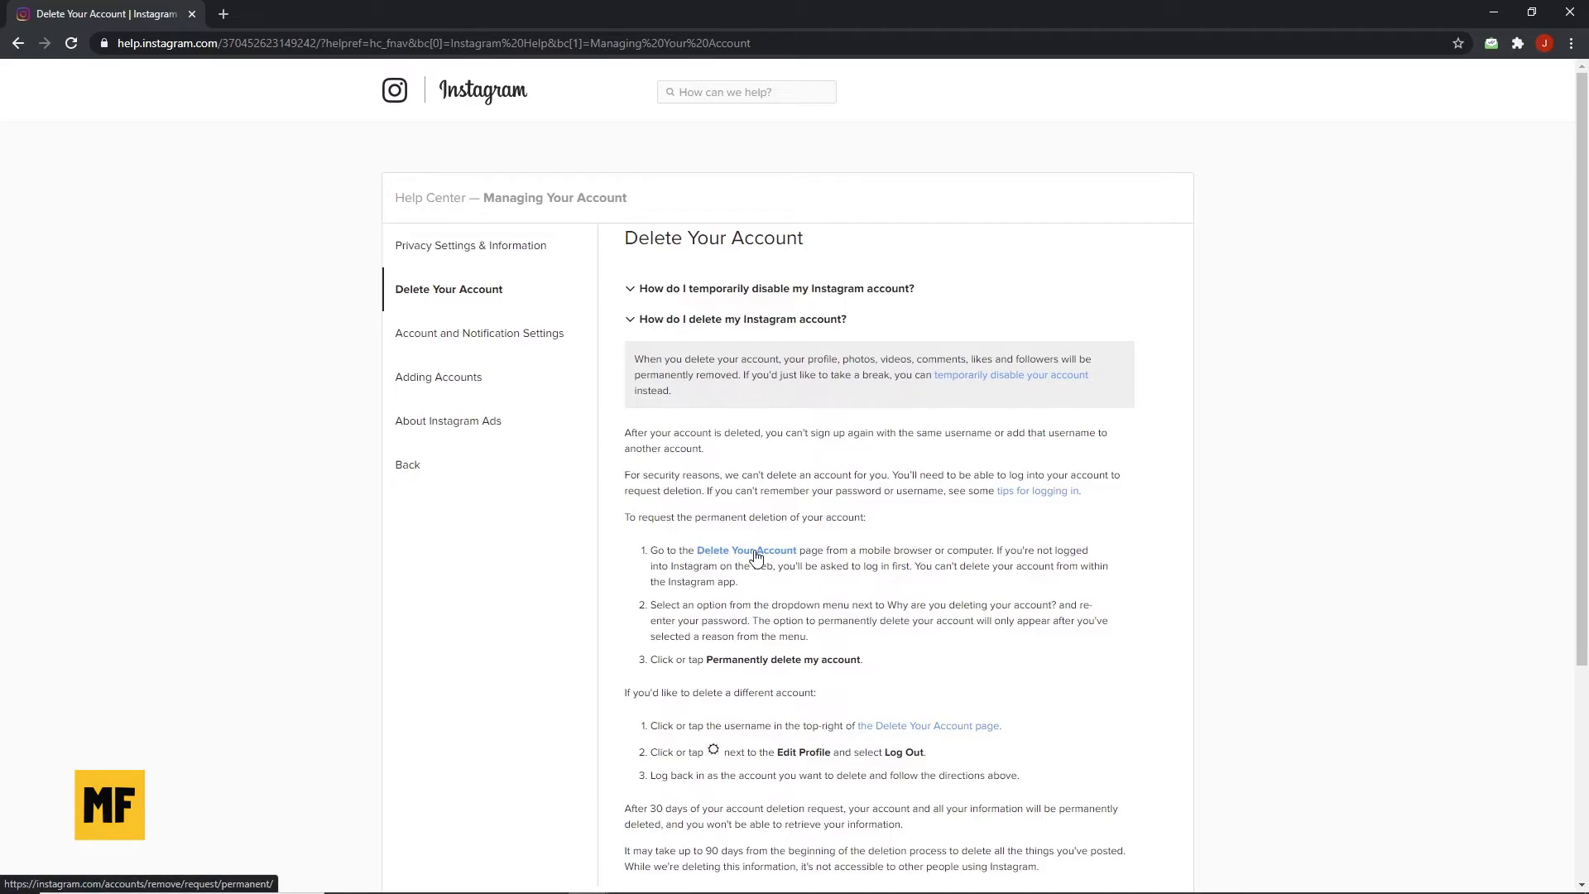
{"action": "left_click", "coordinate": [746, 549]}
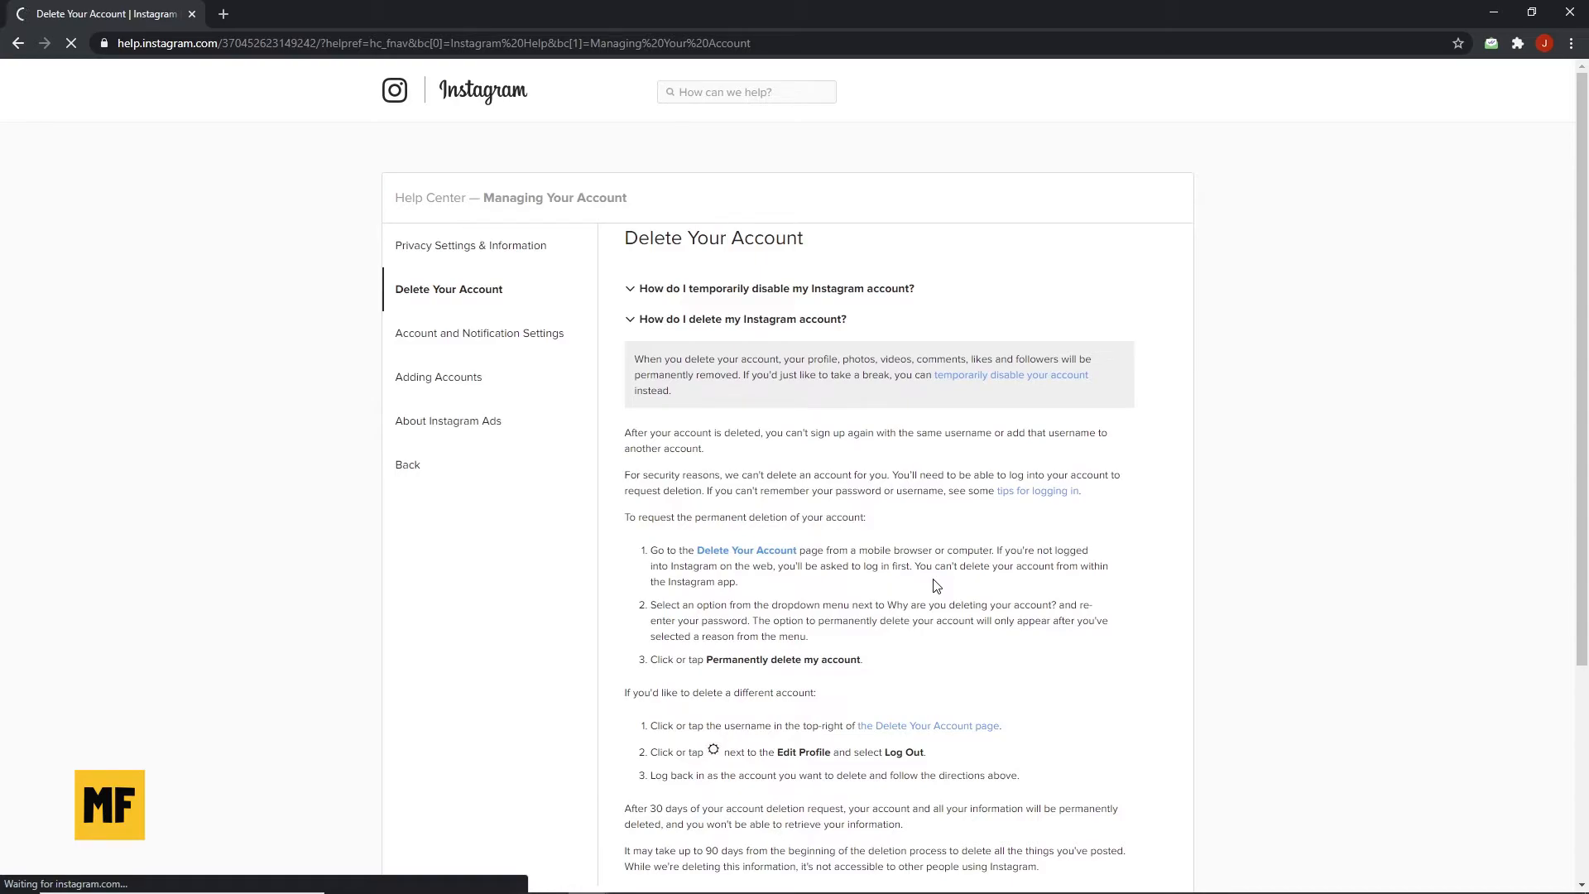
Choose 'Something else' as the reason for deleting the account
{"action": "left_click", "coordinate": [745, 551]}
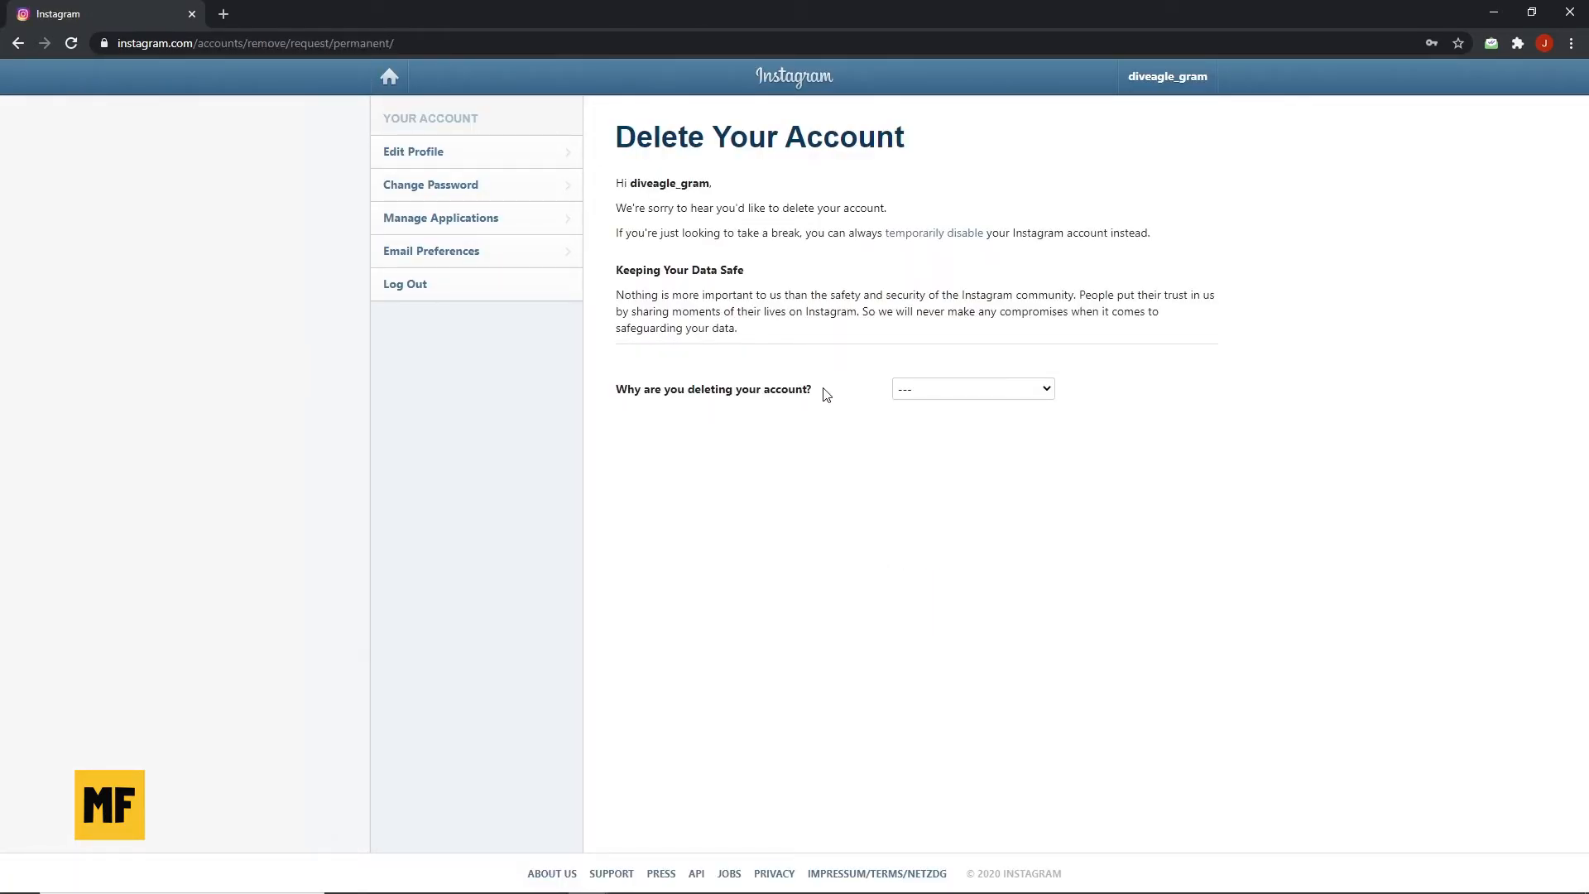
{"action": "mouse_move", "coordinate": [930, 393]}
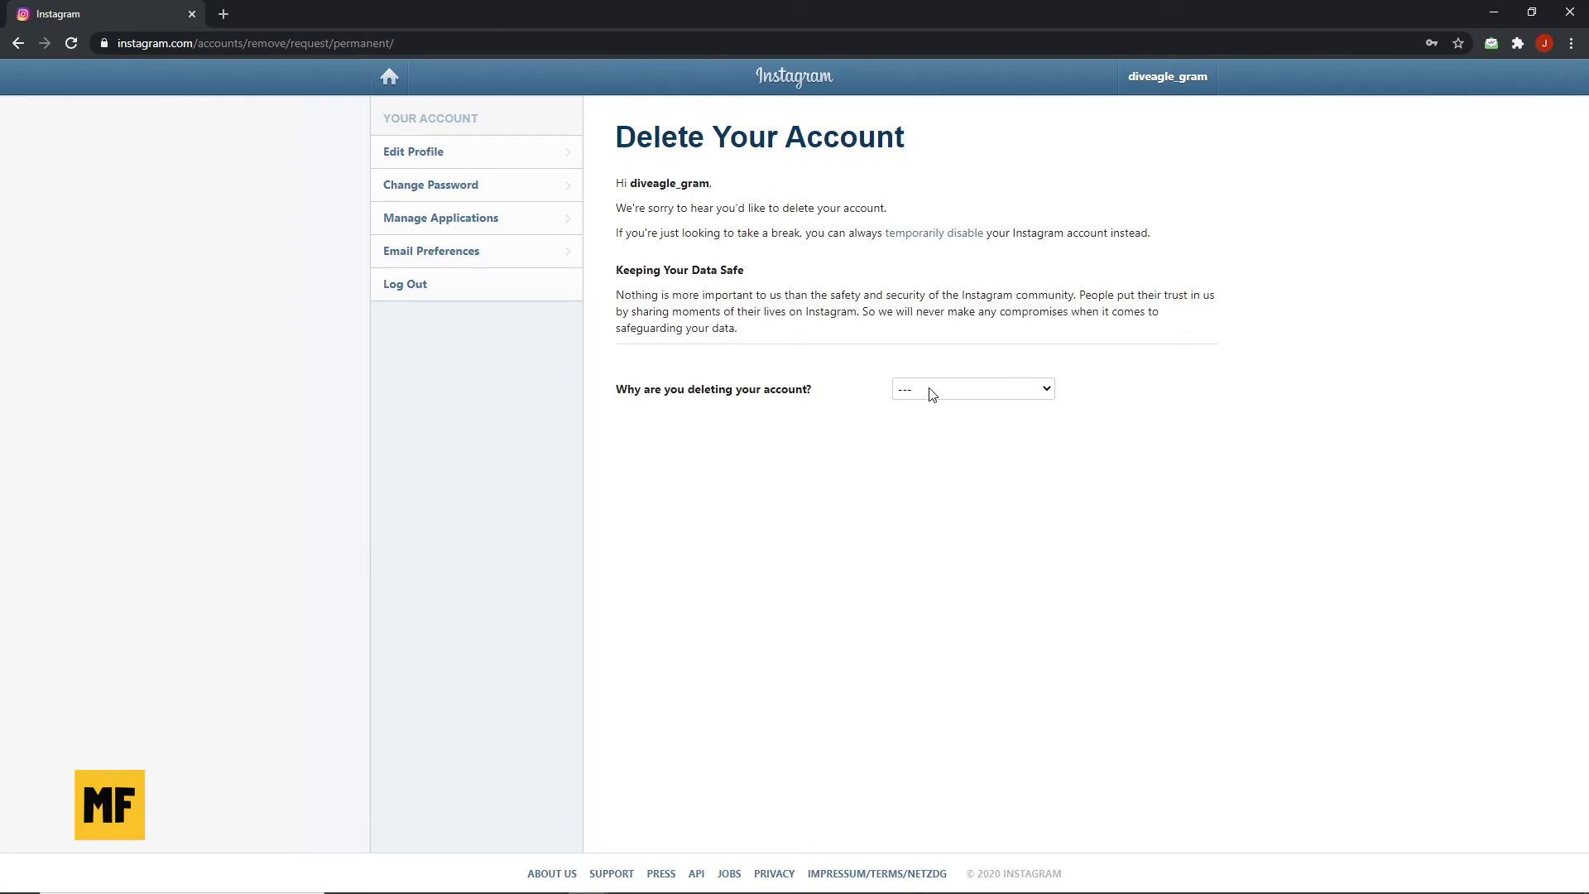
{"action": "left_click", "coordinate": [970, 388]}
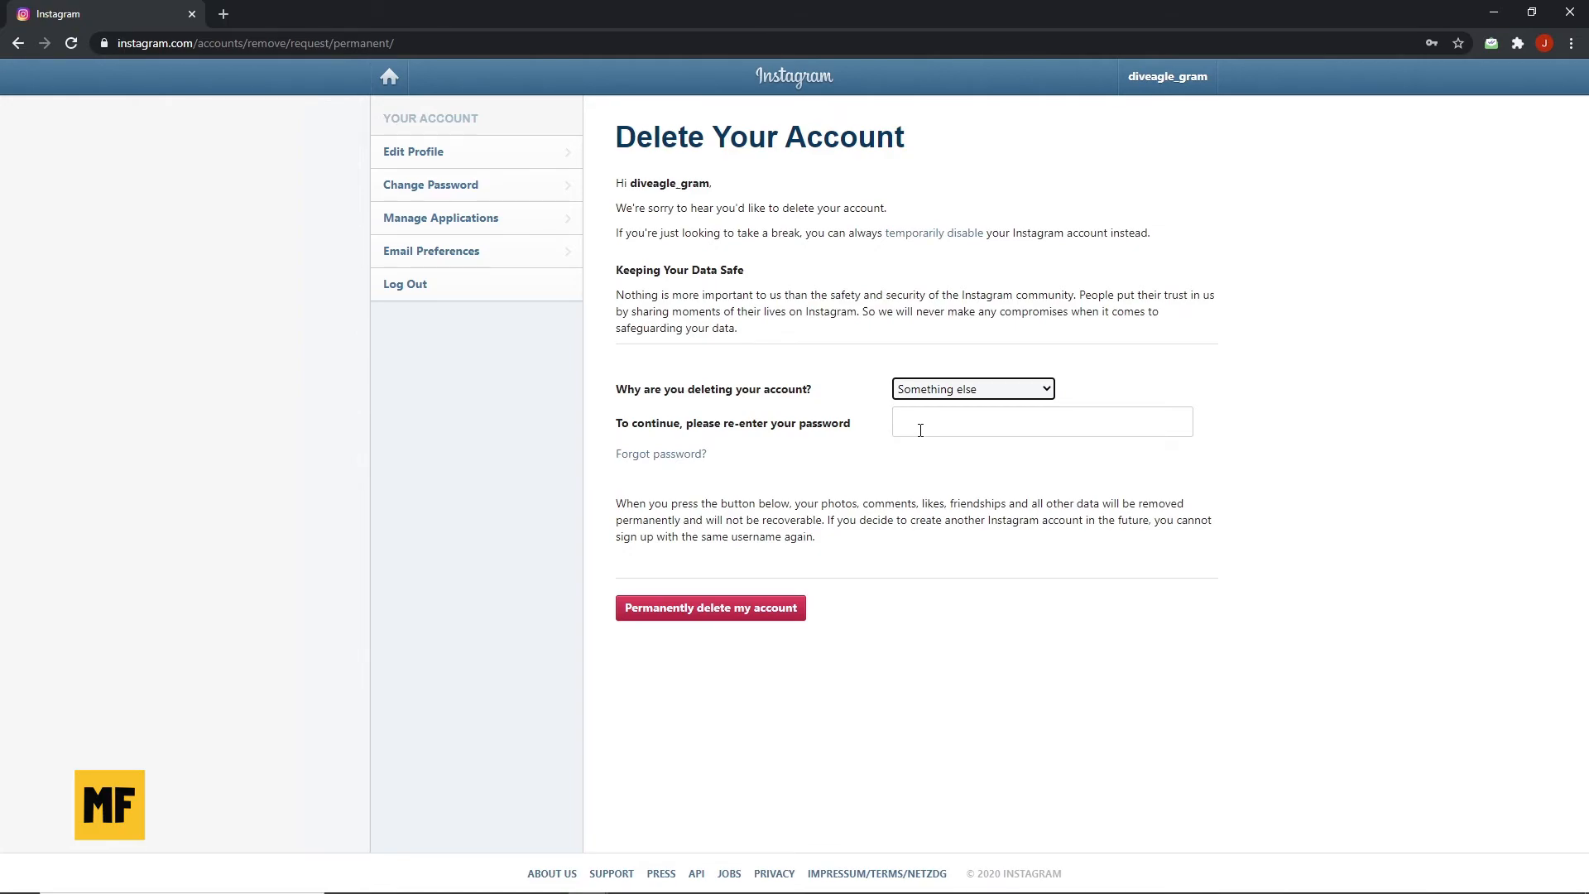
{"action": "left_click", "coordinate": [1041, 421]}
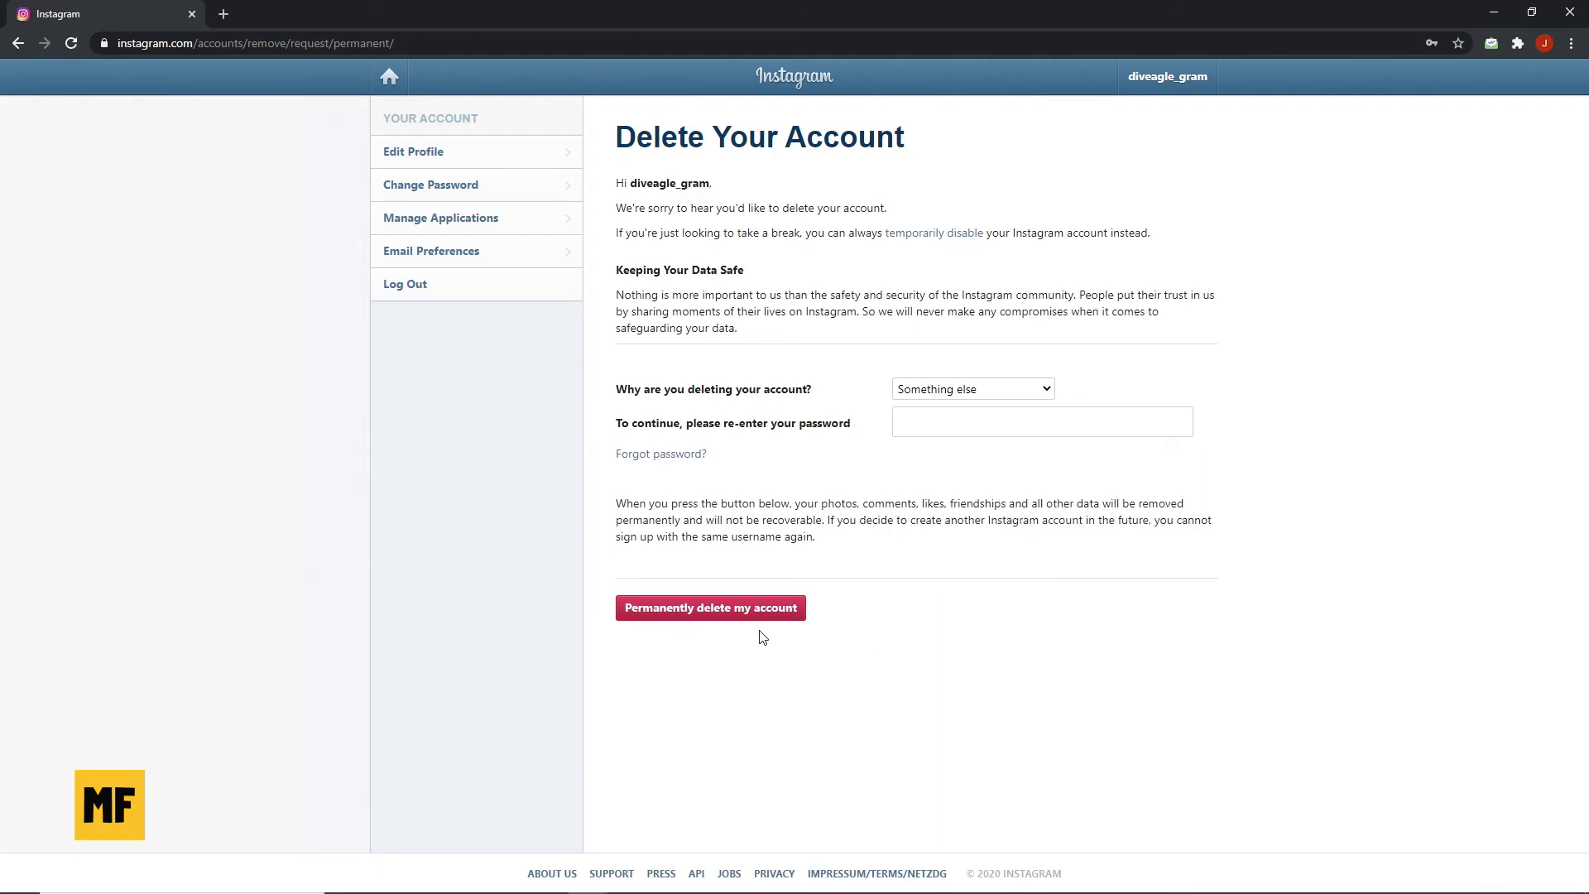
{"action": "mouse_move", "coordinate": [818, 635]}
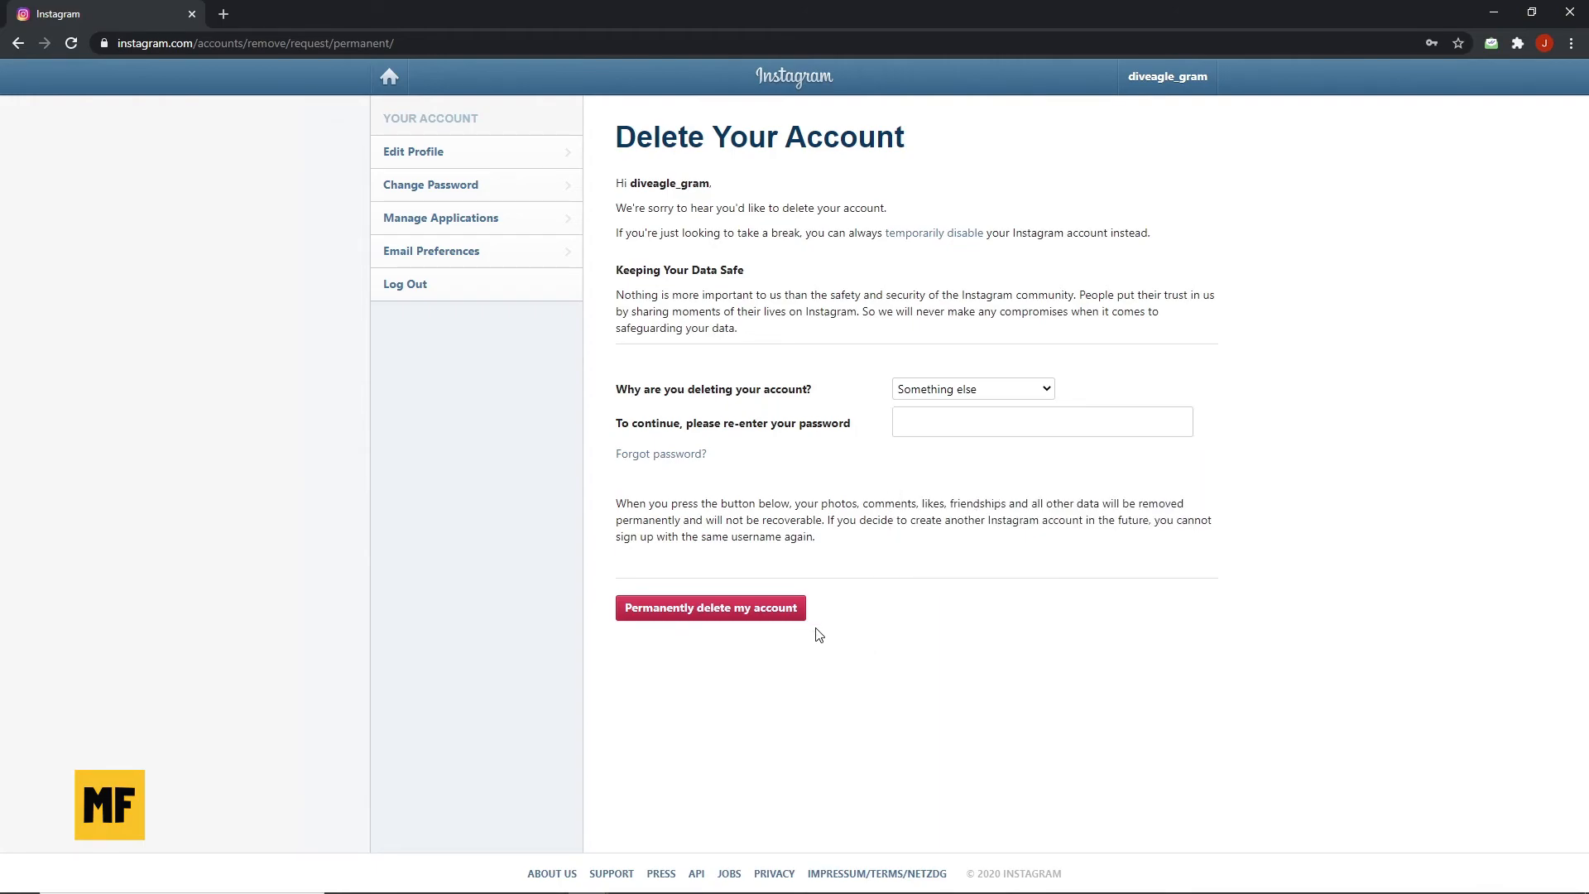